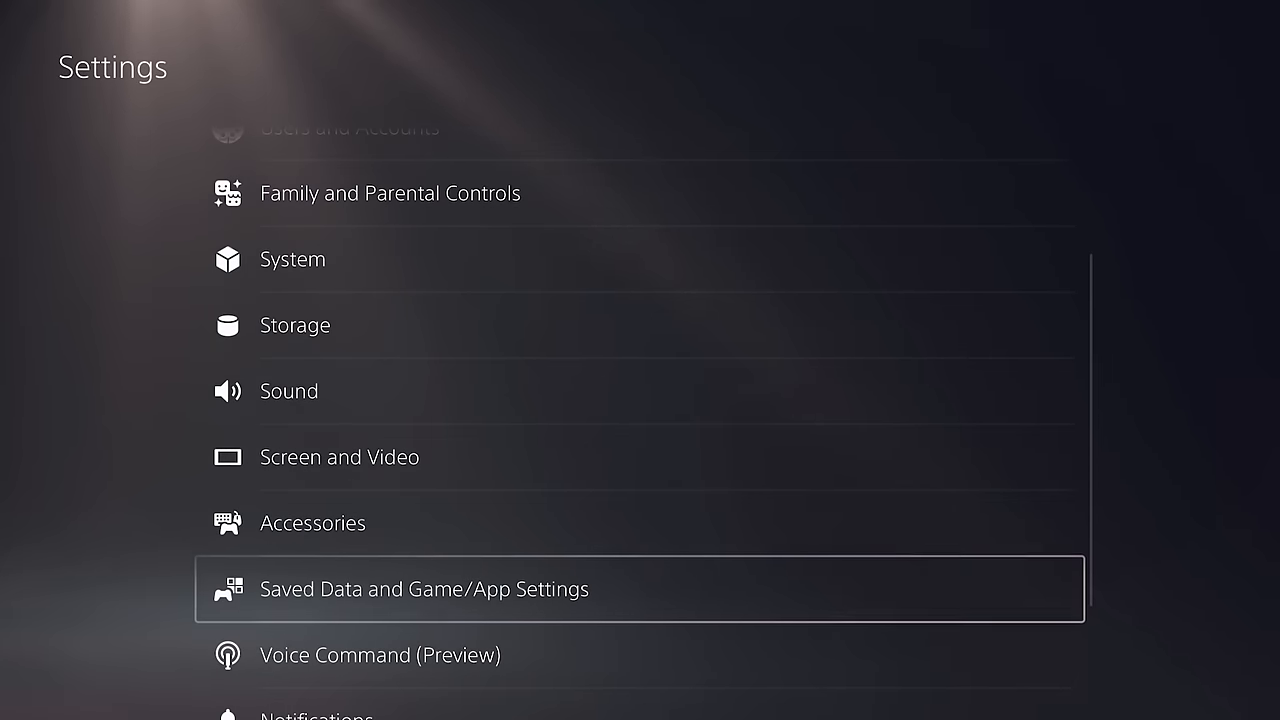
View Game Presets under Saved Data and Game/App Settings, then Screen and Video output options
{"action": "left_click", "coordinate": [424, 588]}
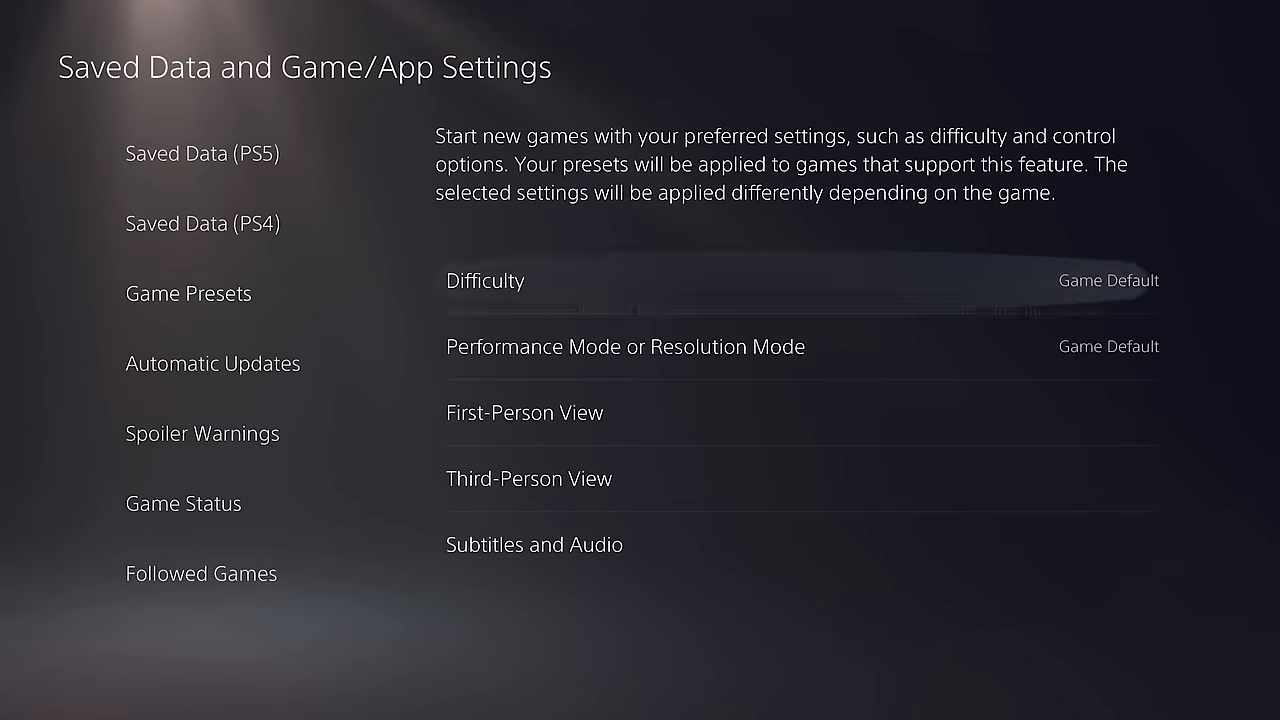
{"action": "left_click", "coordinate": [624, 346]}
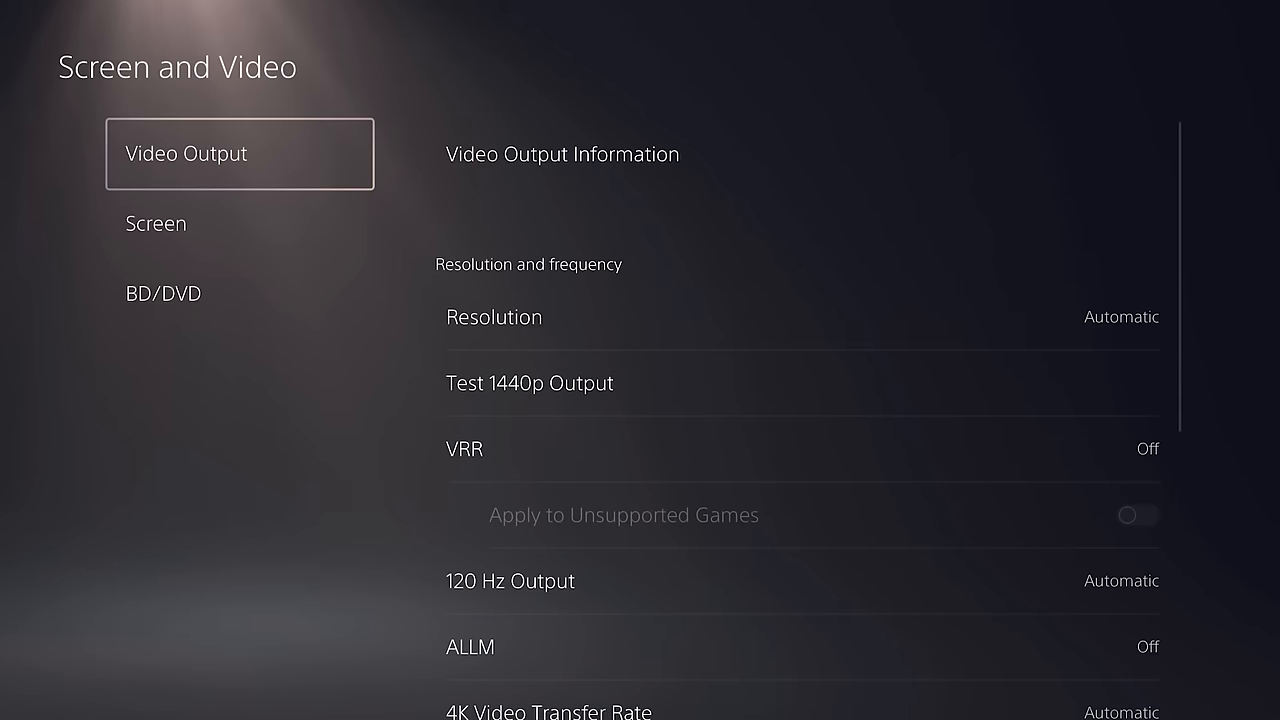
{"action": "left_click", "coordinate": [562, 154]}
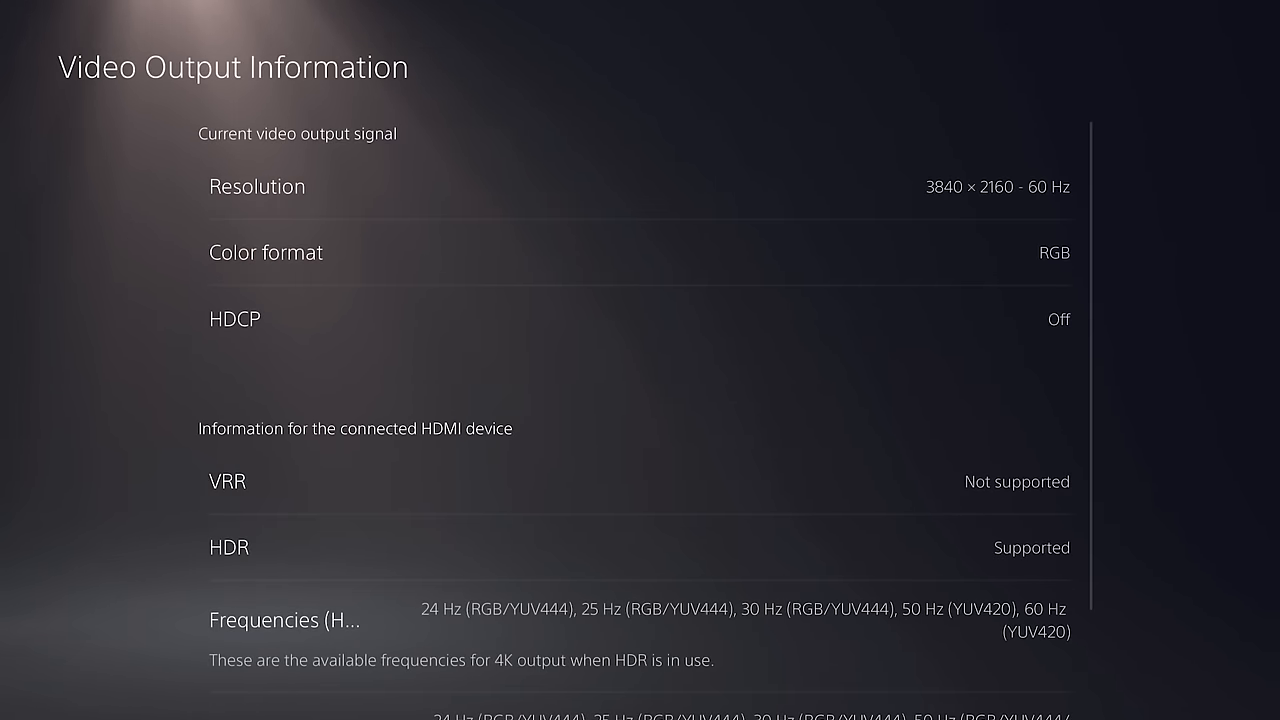
{"action": "scroll", "scroll_direction": "down", "scroll_amount": 3}
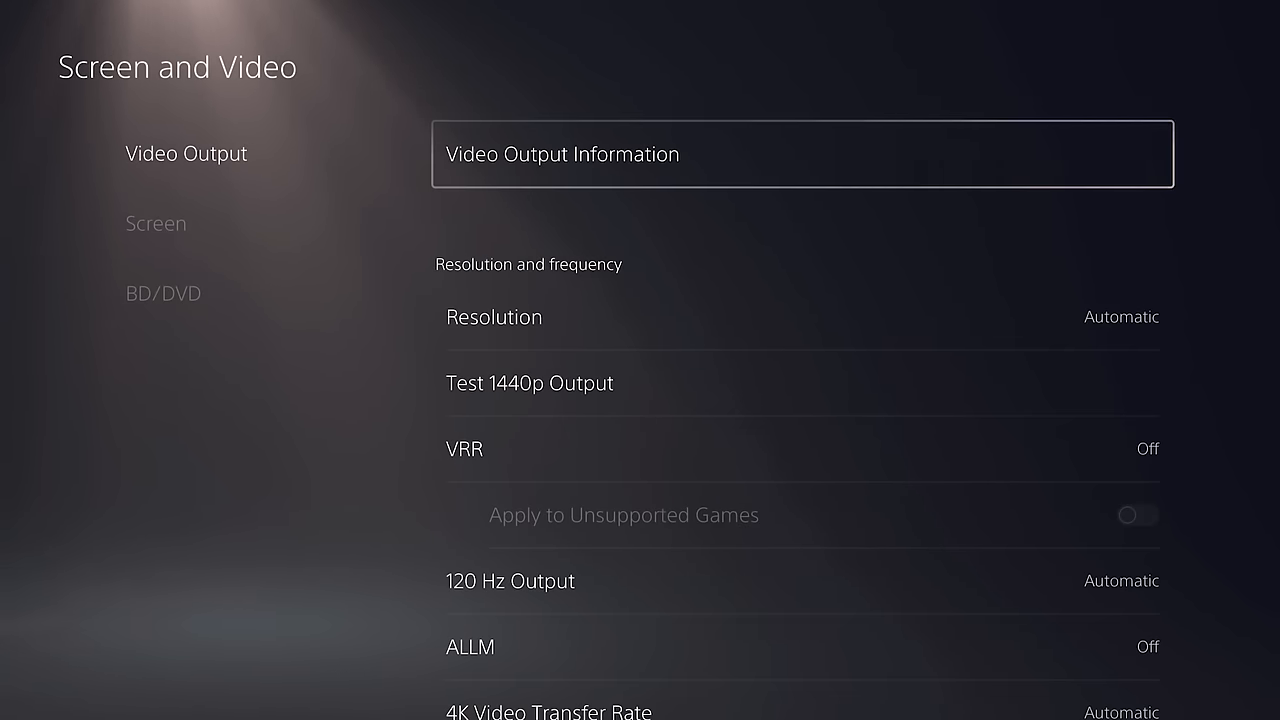
{"action": "left_click", "coordinate": [464, 448]}
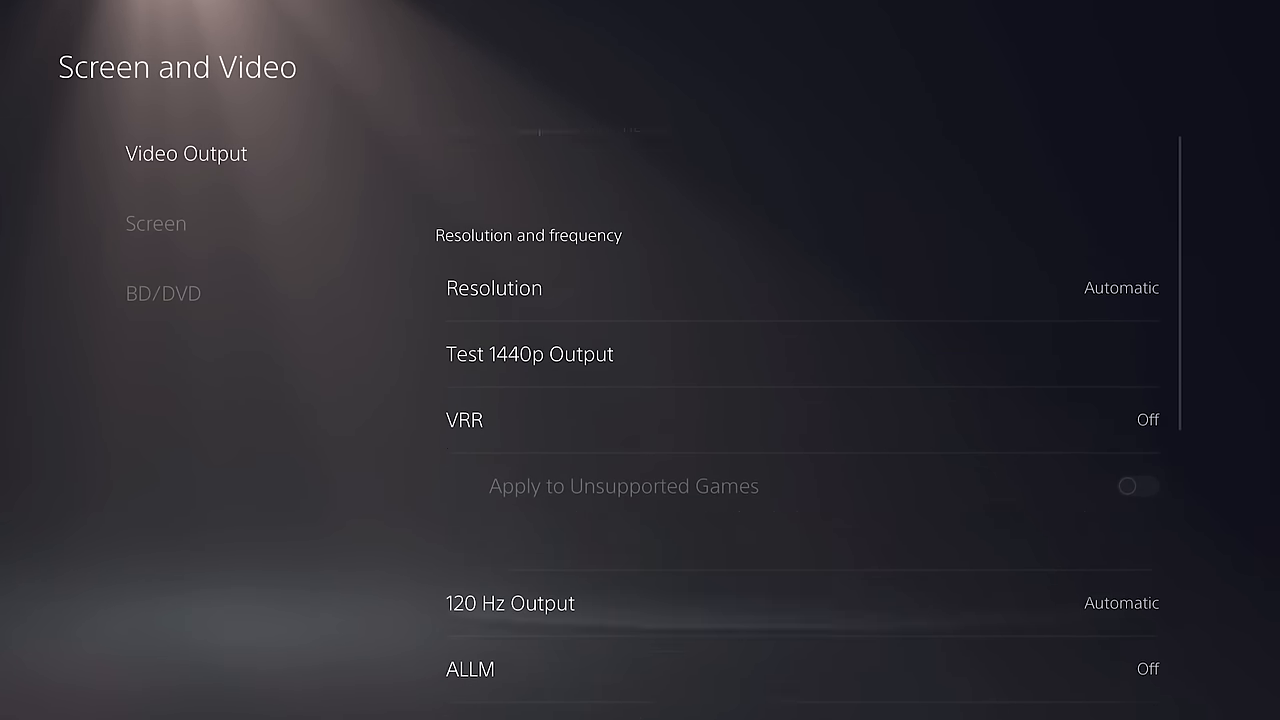
{"action": "scroll", "scroll_direction": "down", "scroll_amount": 3}
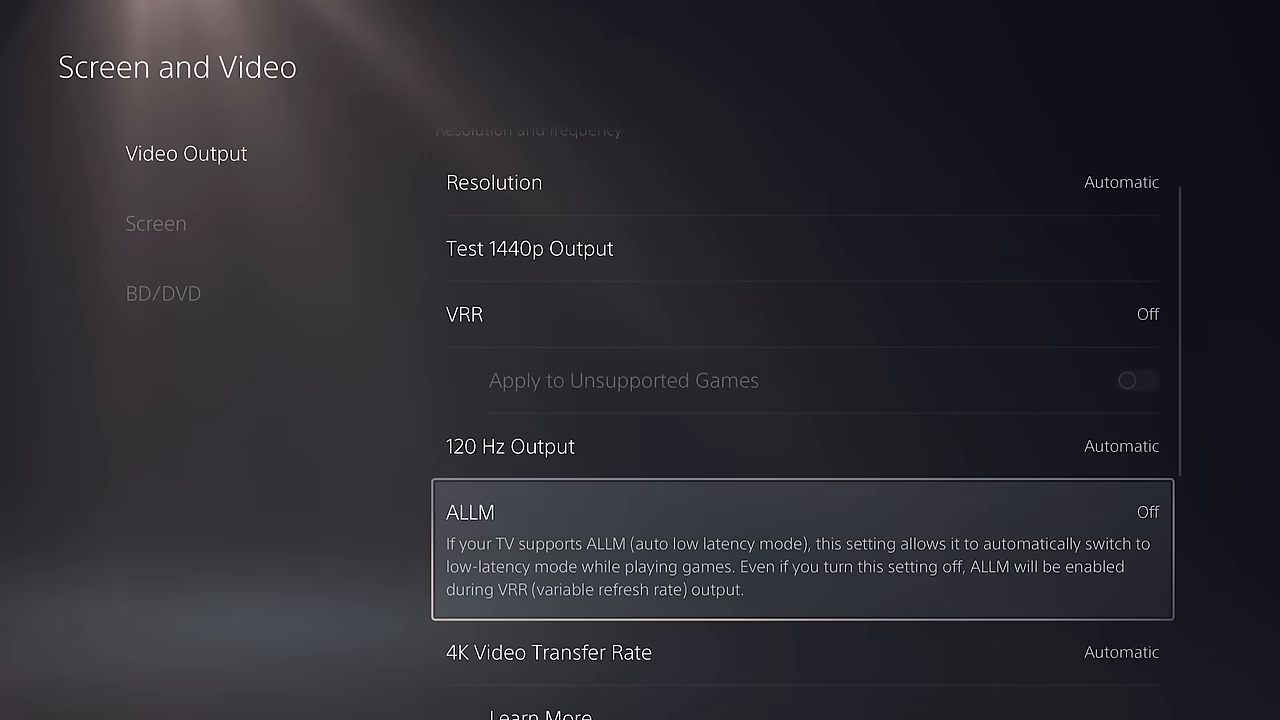
{"action": "scroll", "scroll_direction": "down", "scroll_amount": 3}
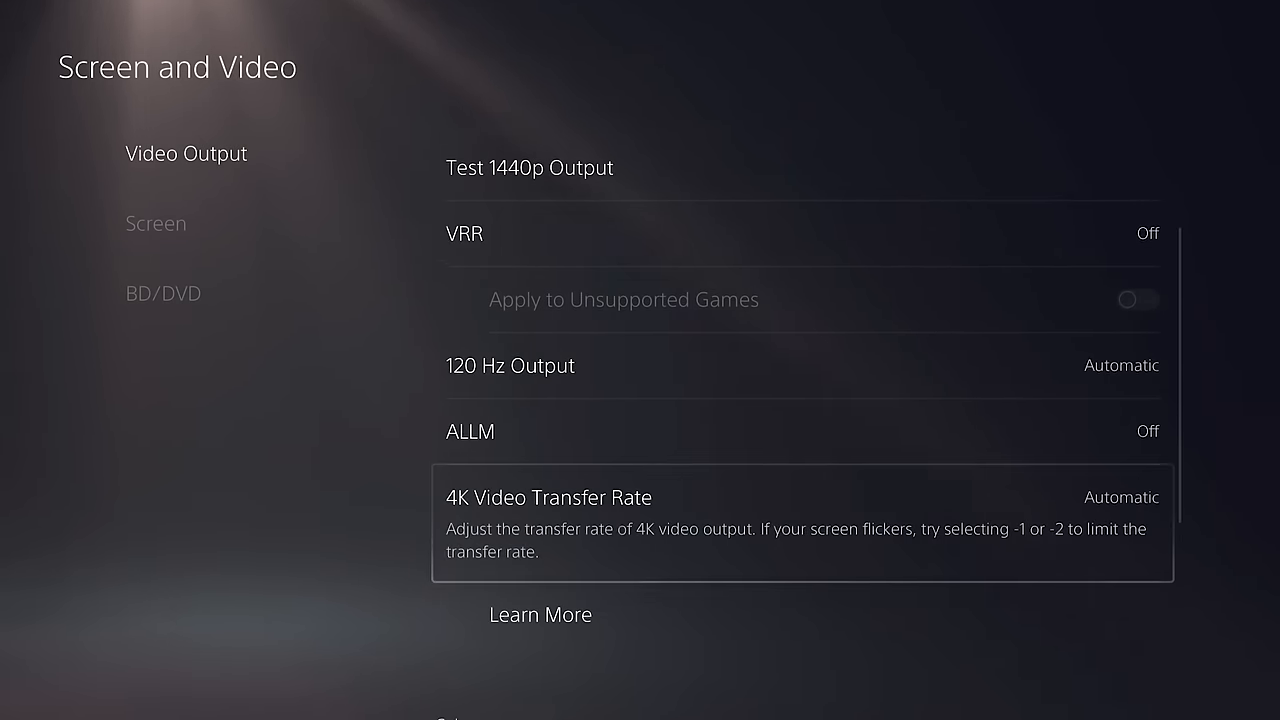
{"action": "scroll", "scroll_direction": "down", "scroll_amount": 3}
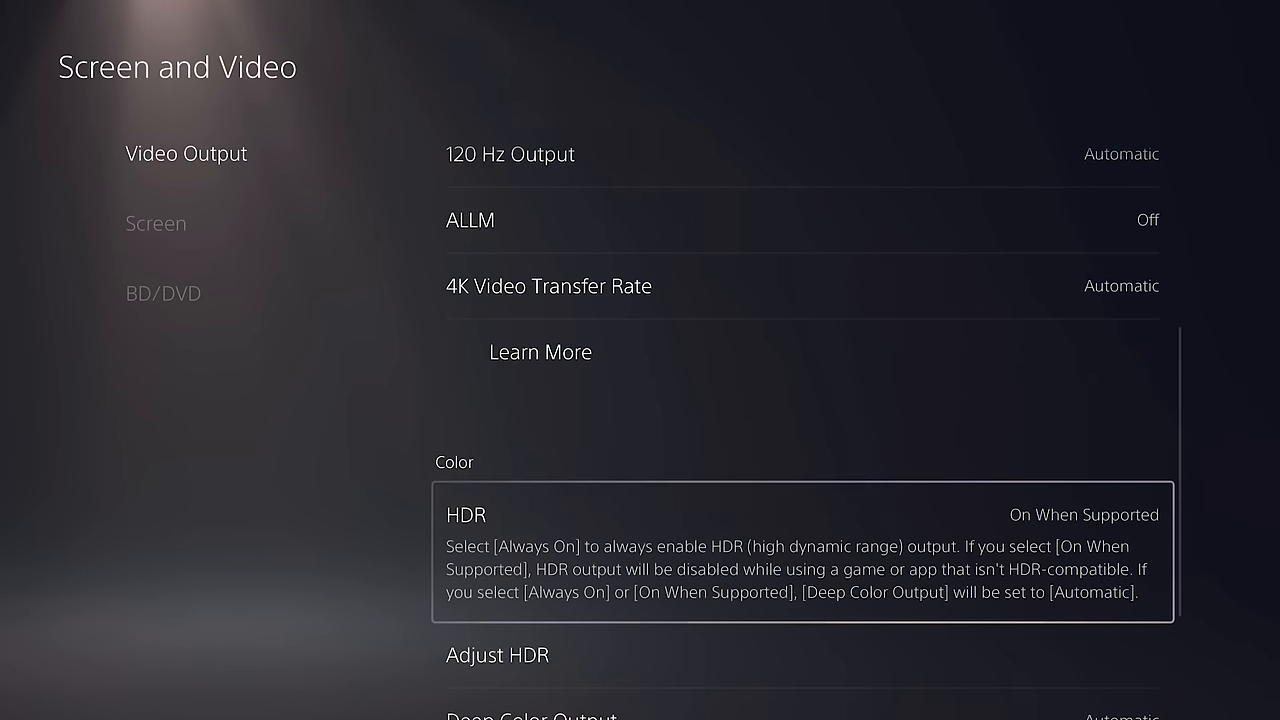
{"action": "scroll", "scroll_direction": "down", "scroll_amount": 3}
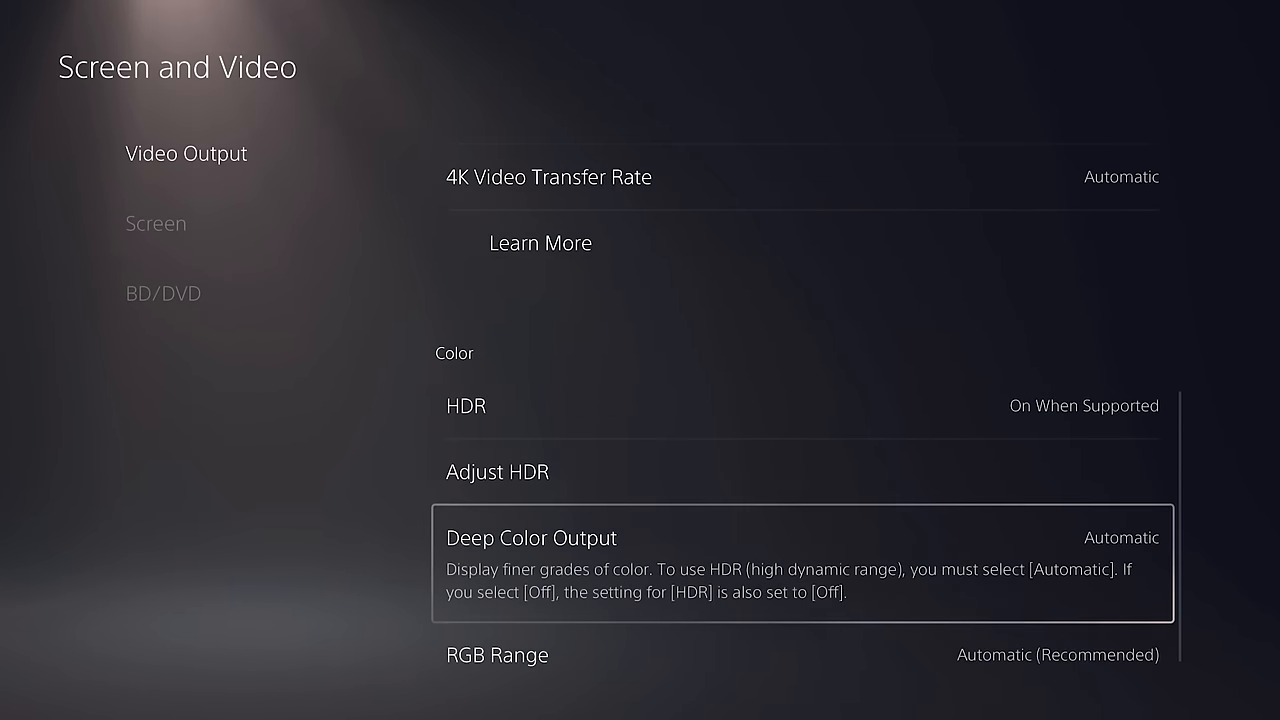
{"action": "key", "text": "down"}
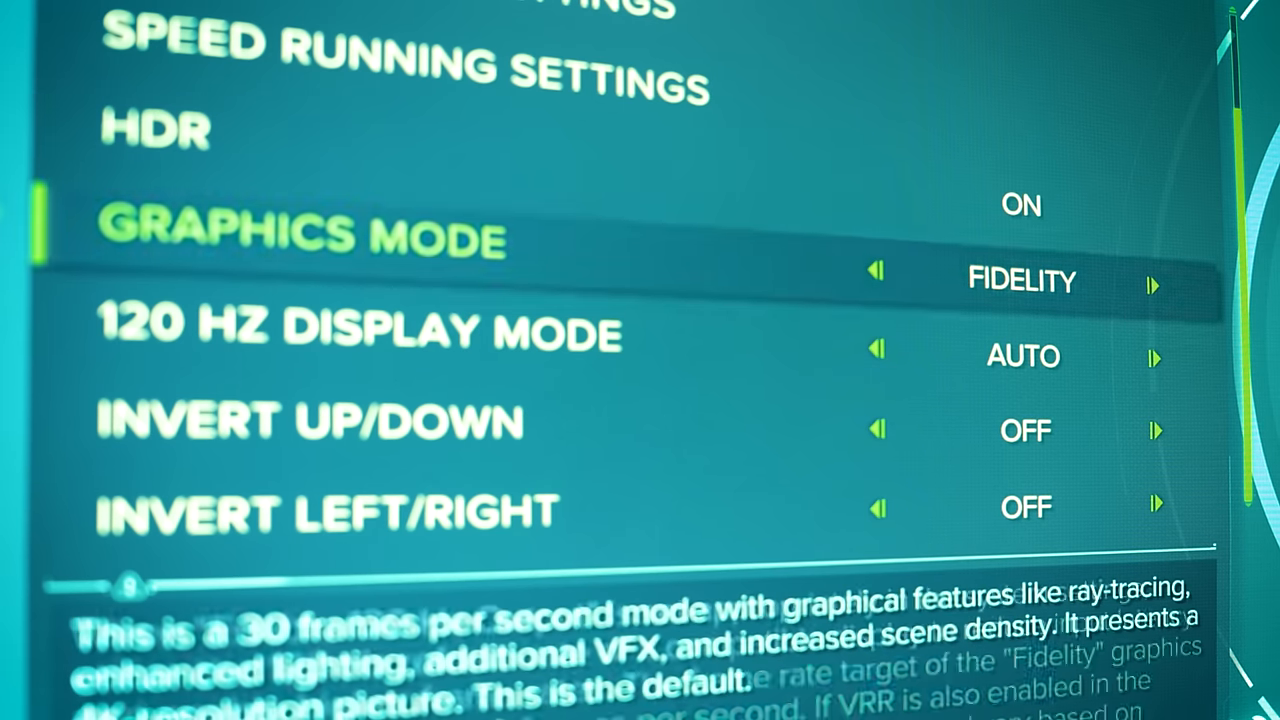
Confirm Fidelity, the 30 fps ray-tracing mode, as the Graphics Mode
{"action": "key", "text": "Down"}
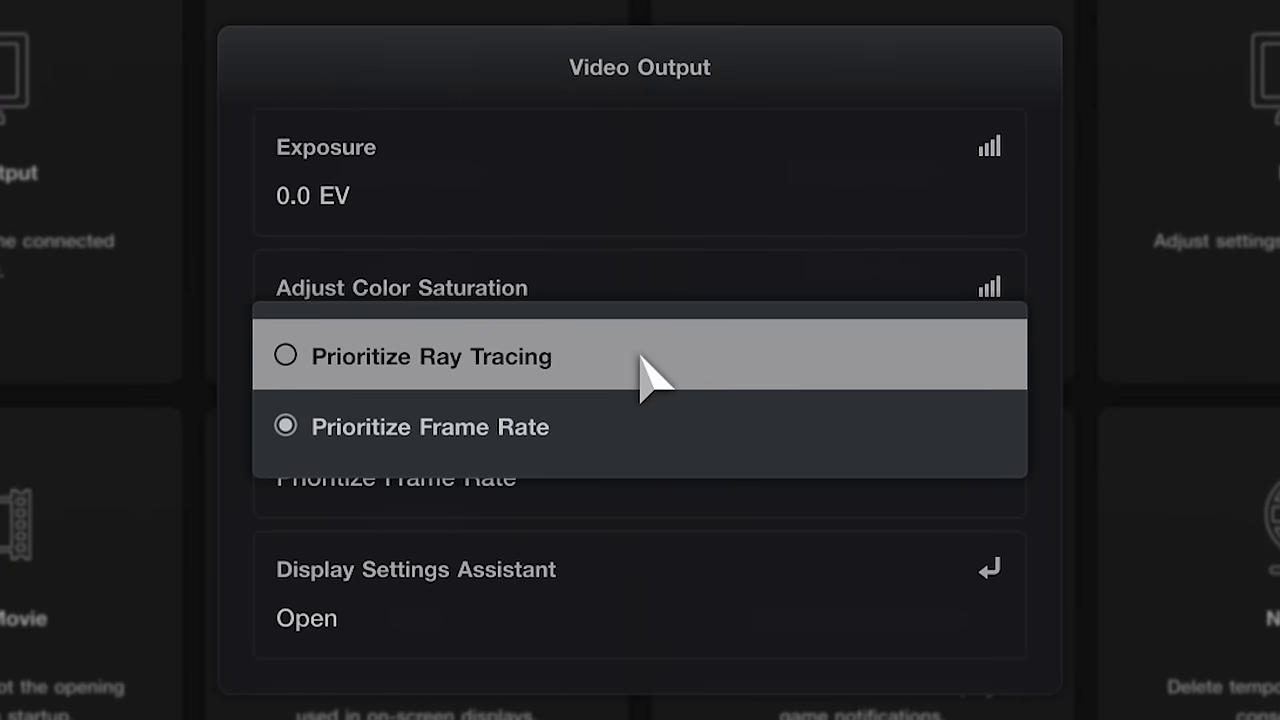
Choose Prioritize Ray Tracing in GT7 and Resolution Mode in the PS5 Game Presets
{"action": "left_click", "coordinate": [432, 356]}
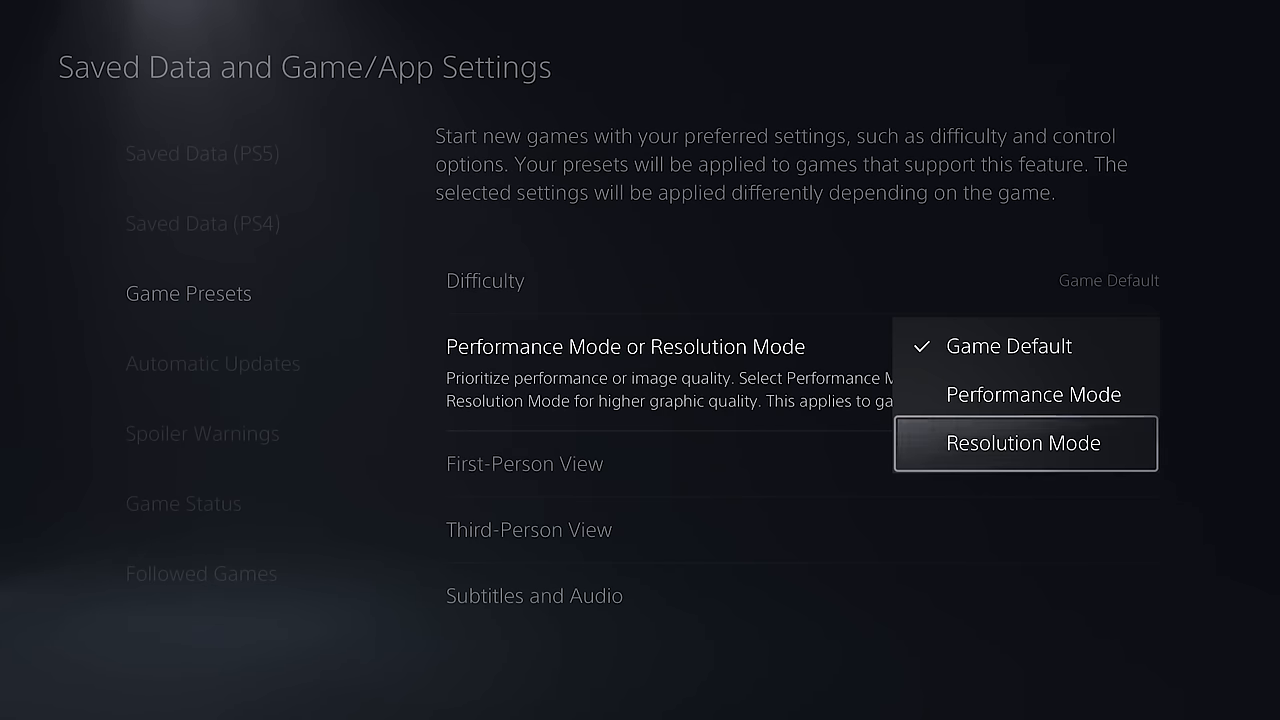
{"action": "left_click", "coordinate": [1024, 444]}
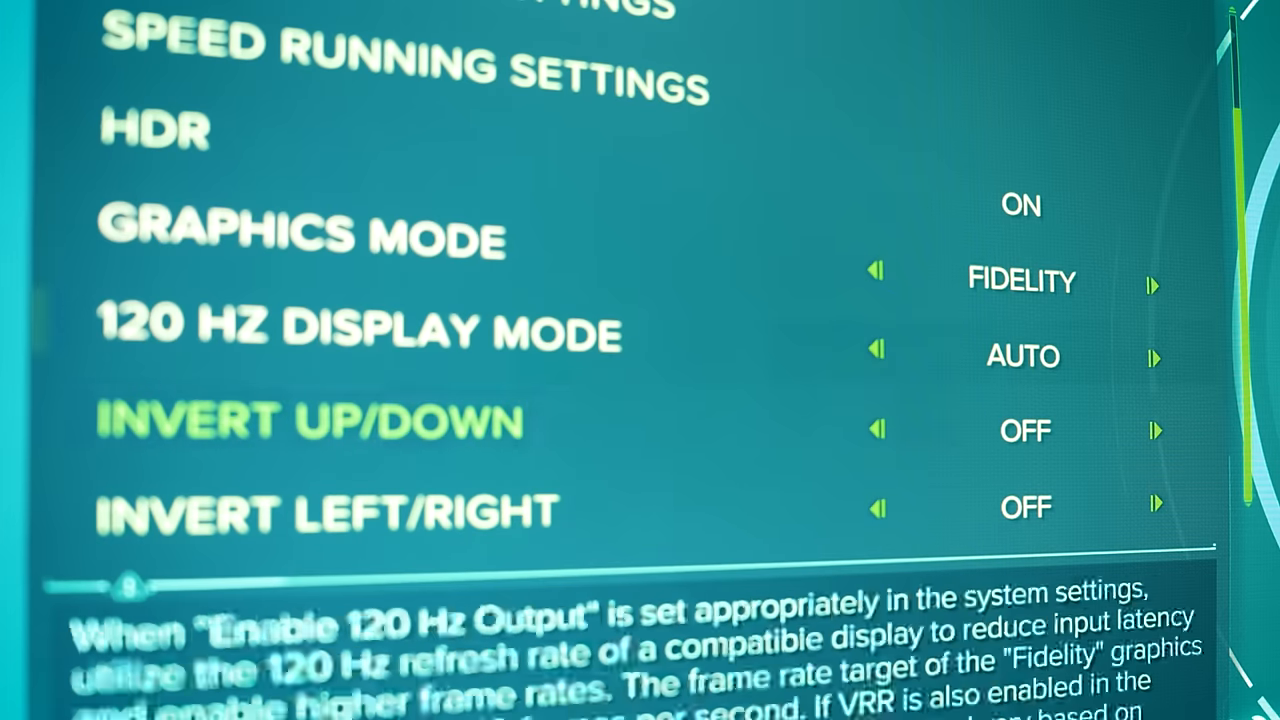
{"action": "key", "text": "up"}
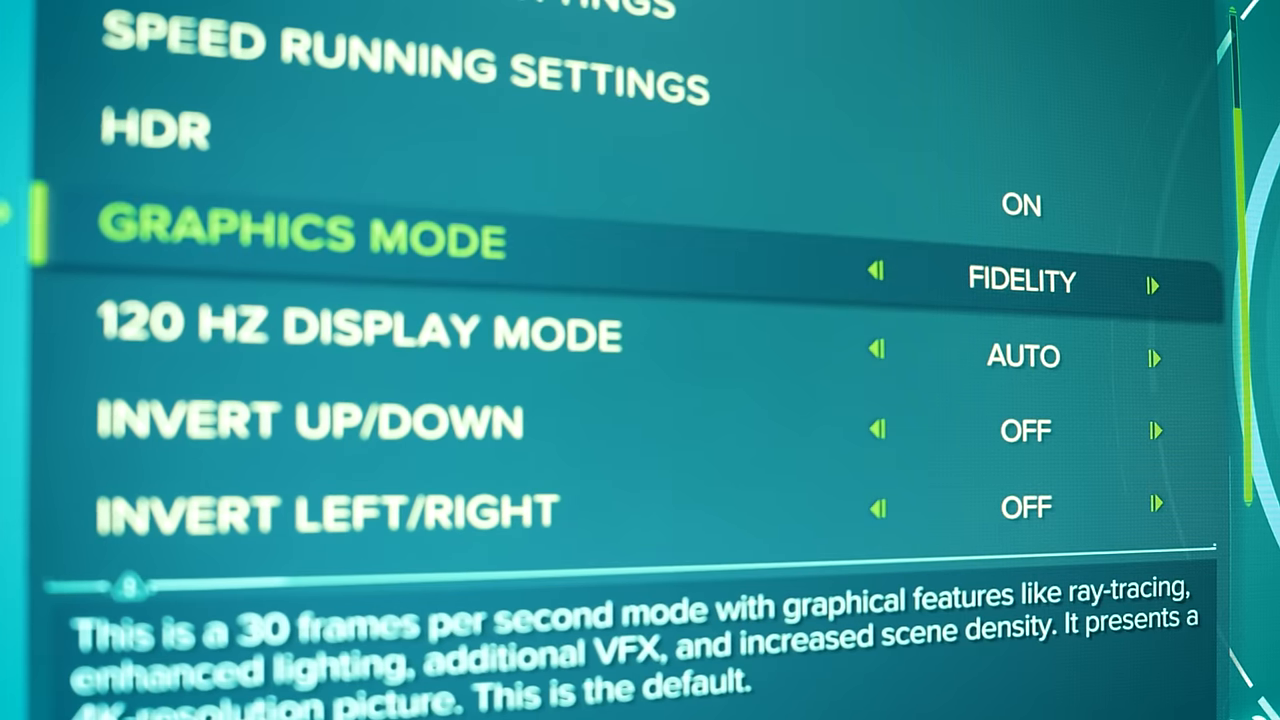